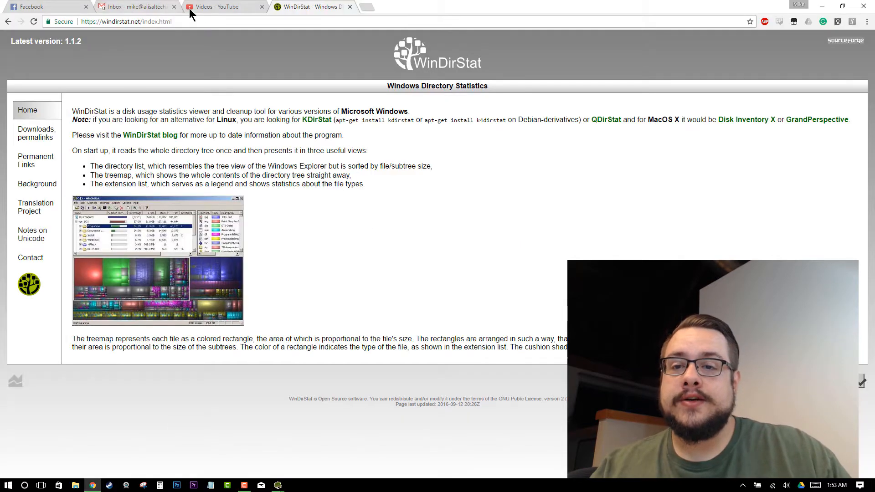
Return to windirstat.net and go to its 'Downloads, permalinks' page from the sidebar.
left_click(221, 7)
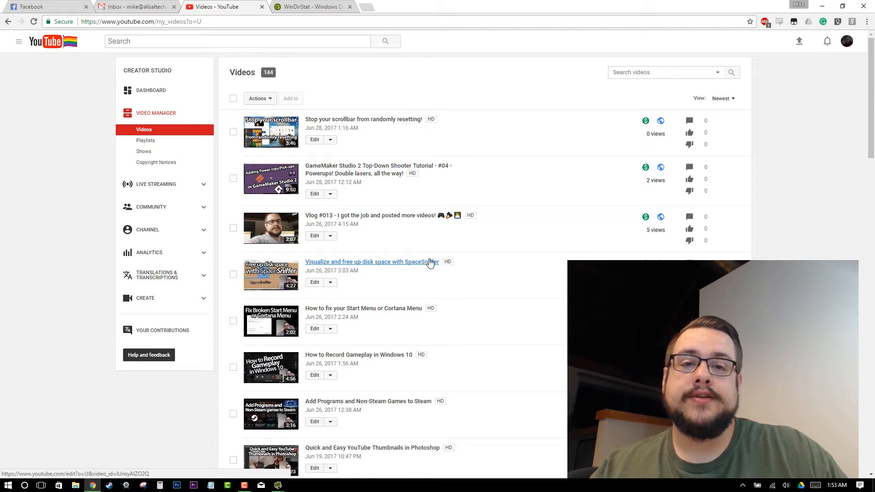
mouse_move(422, 263)
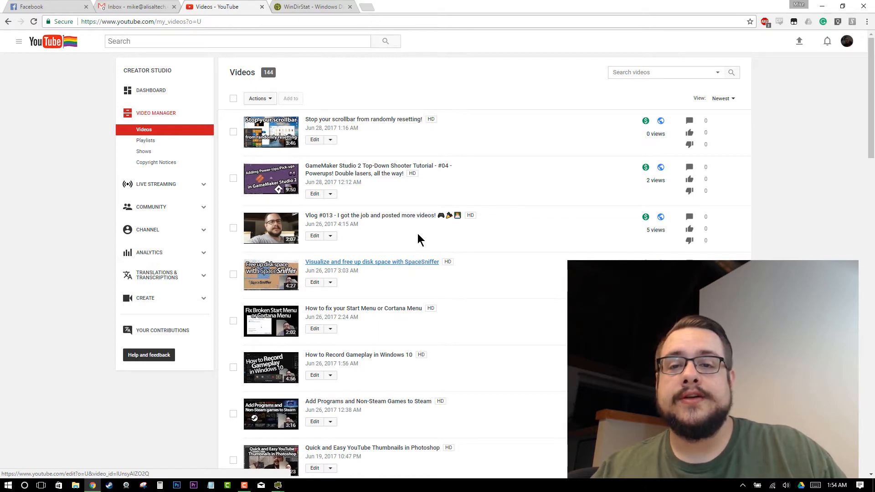
left_click(310, 7)
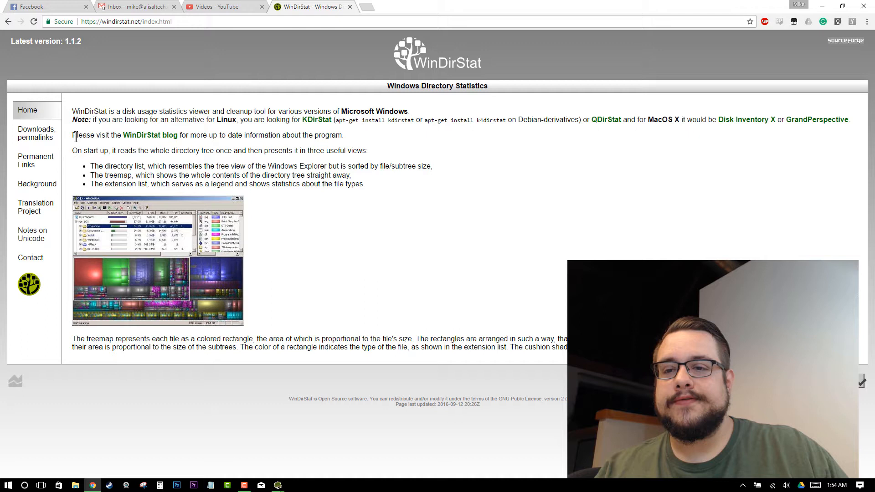
mouse_move(36, 133)
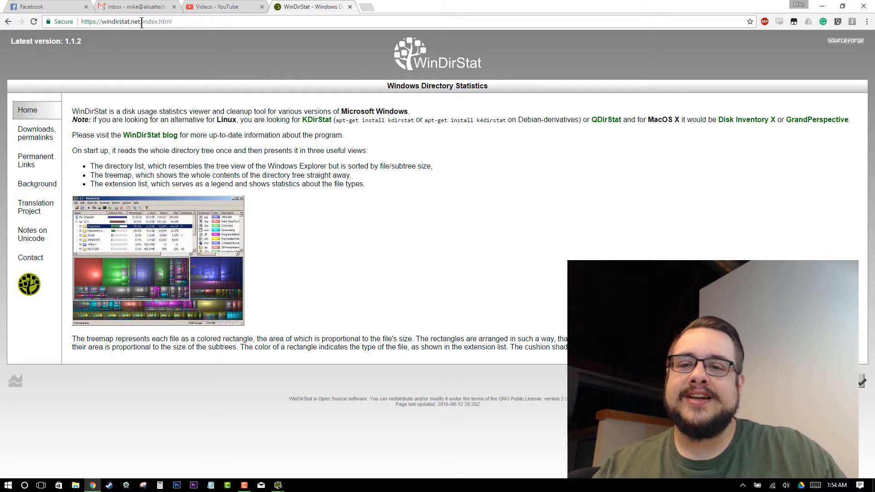
left_click(37, 133)
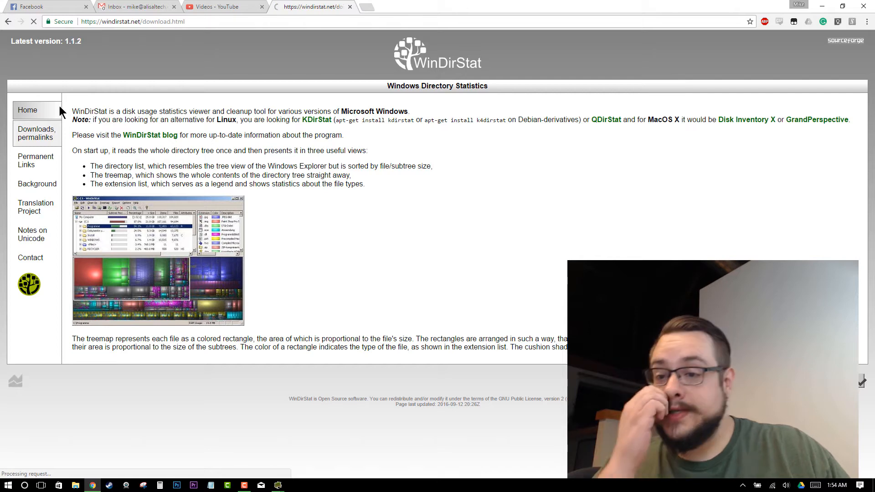
left_click(36, 134)
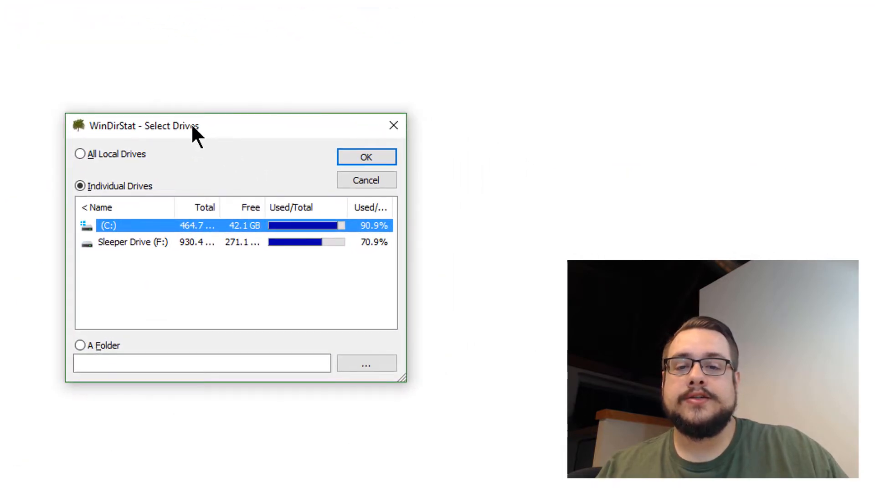
Choose All Local Drives in Select Drives, then switch to the finished 'C: - WinDirStat' scan window.
left_click(81, 154)
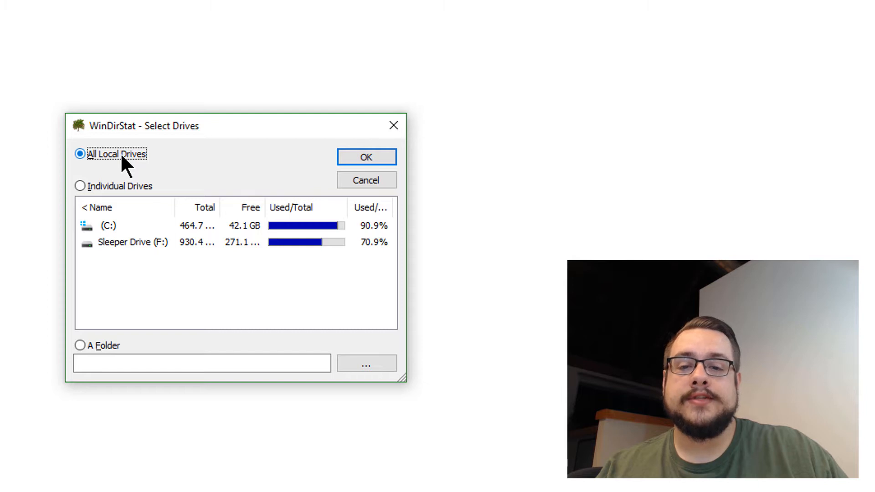
left_click(80, 186)
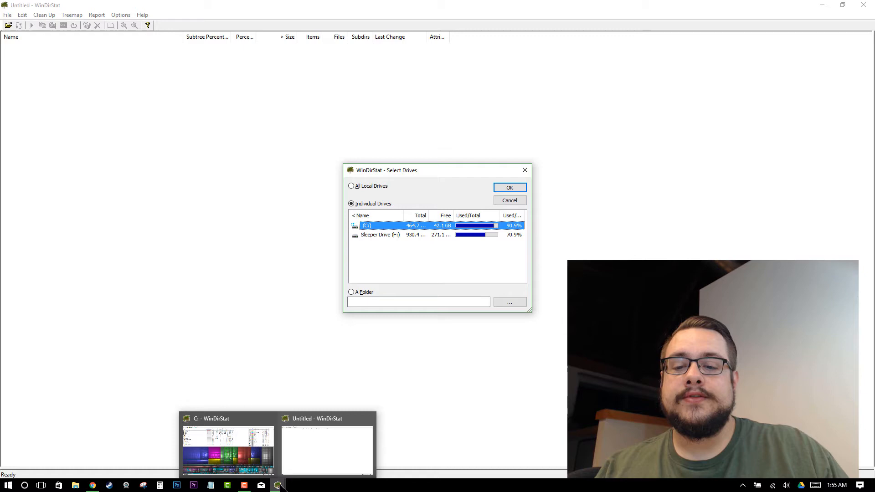
left_click(509, 187)
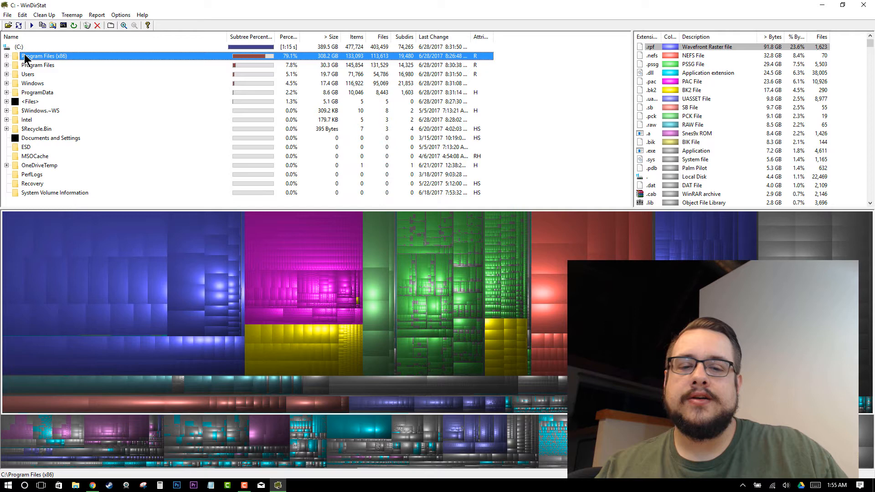
With C: selected, highlight .nefs and then .exe files in the treemap, returning to the C: root.
left_click(19, 47)
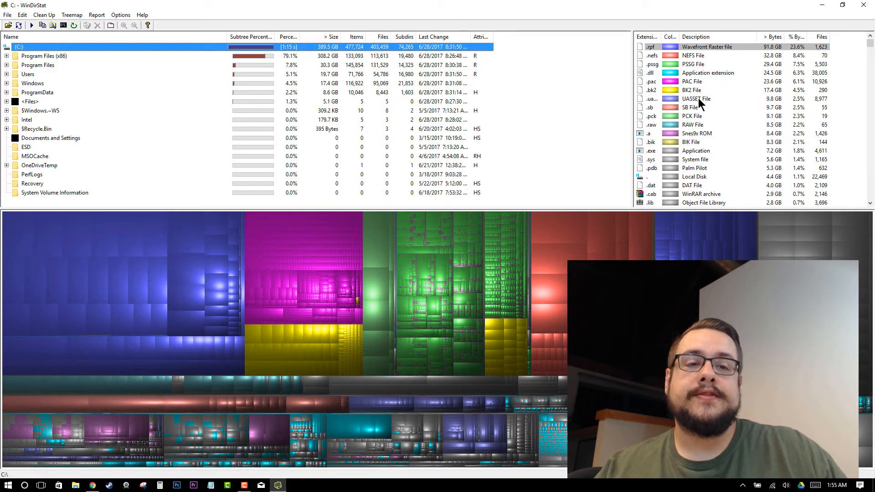
mouse_move(724, 60)
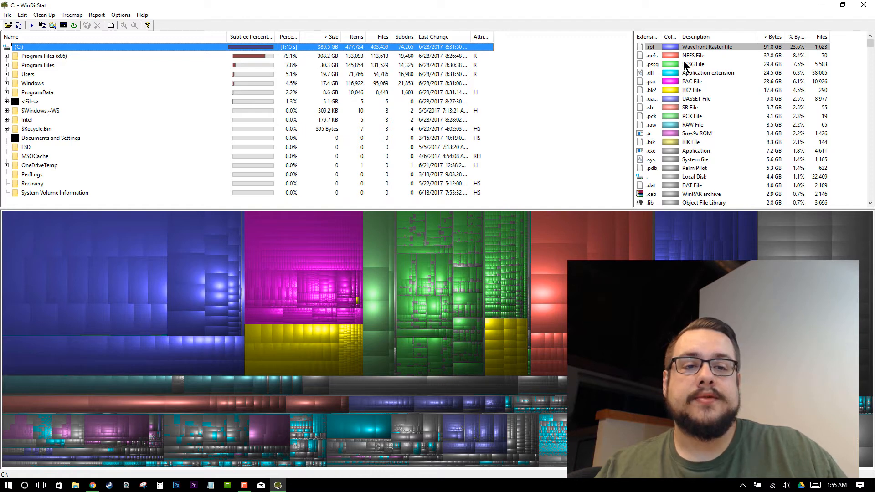
mouse_move(684, 66)
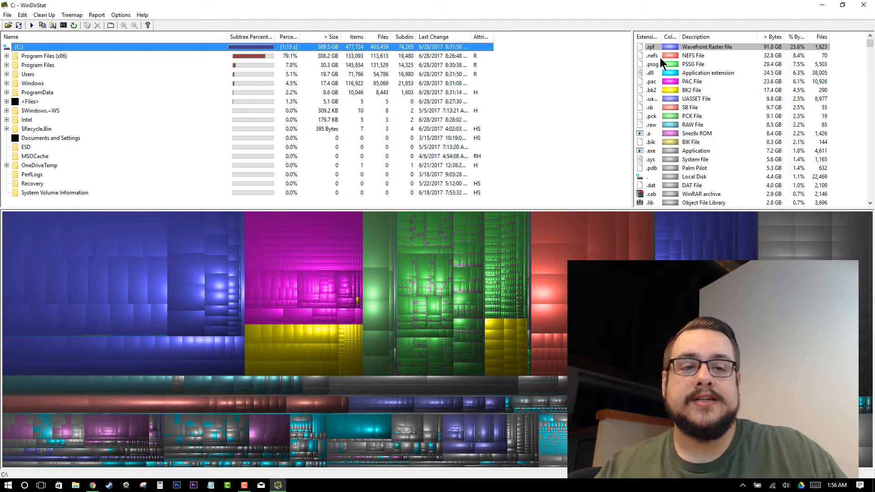
left_click(652, 56)
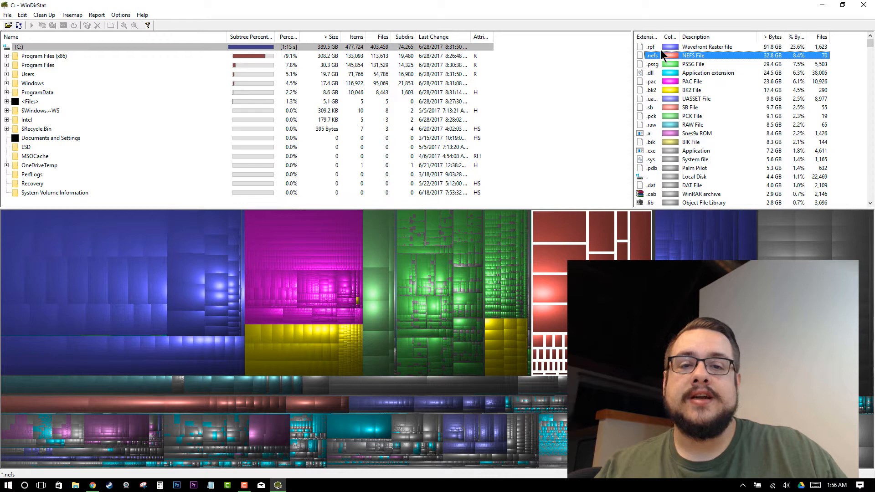
left_click(650, 47)
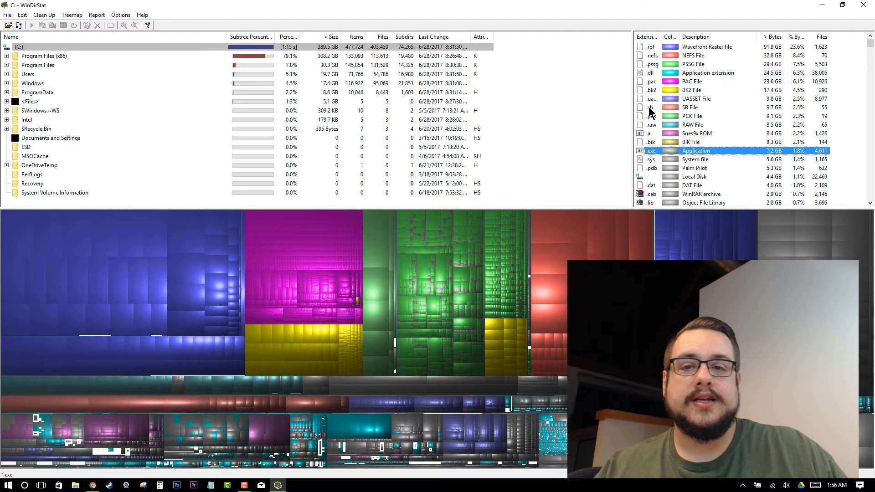
left_click(18, 47)
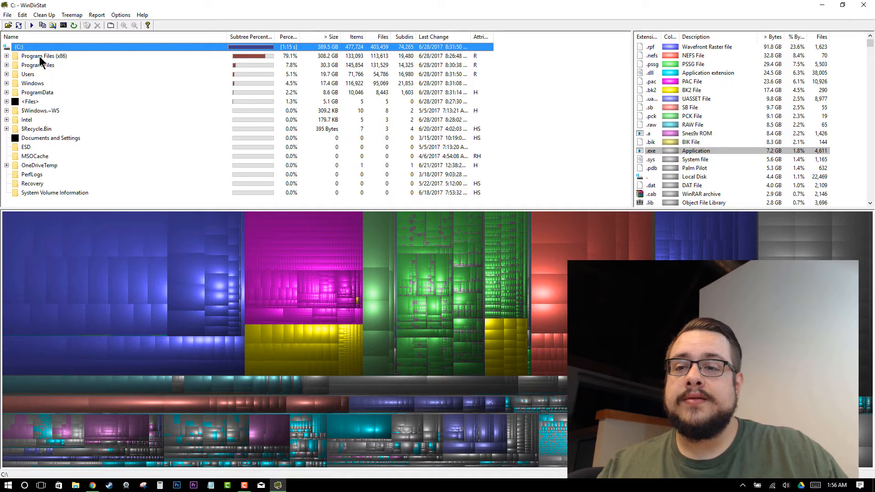
Select Program Files (x86), Users, Windows, ProgramData, then Program Files (x86) again to outline each in the treemap.
left_click(44, 55)
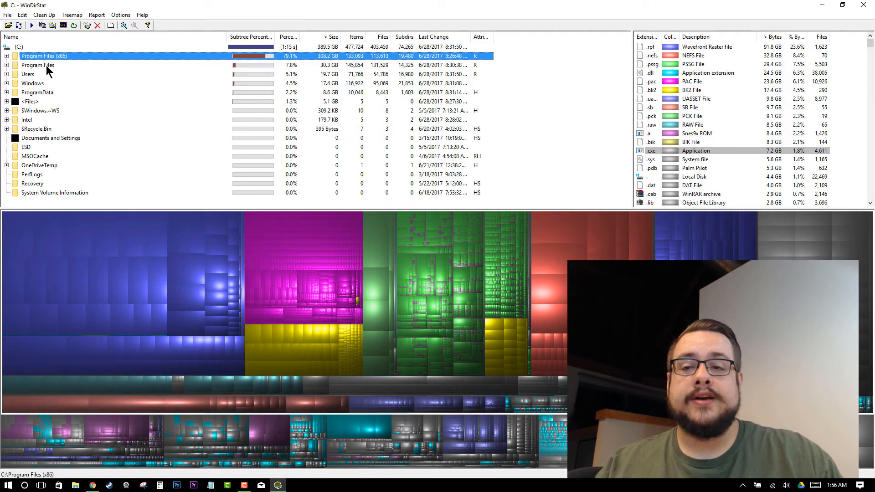
left_click(37, 65)
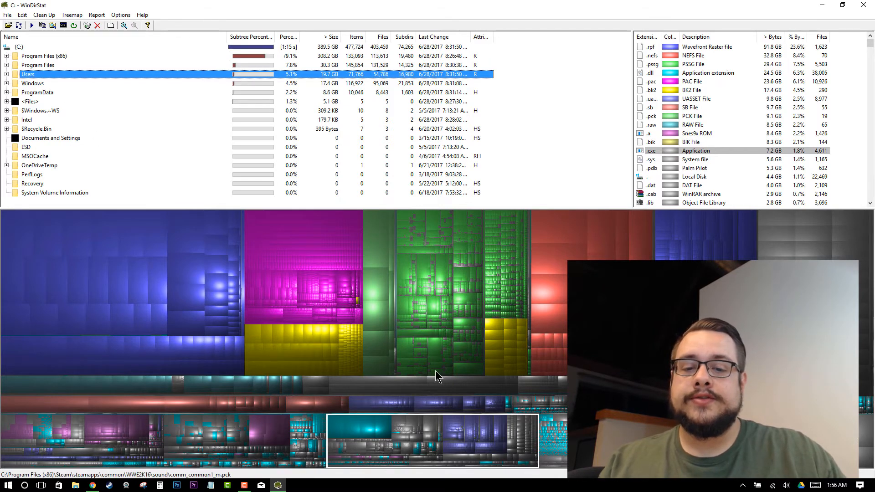
left_click(33, 83)
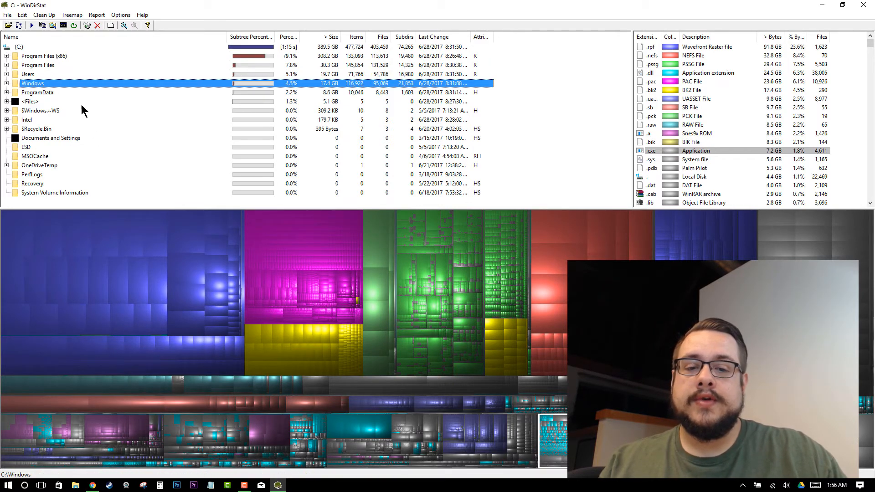
left_click(38, 92)
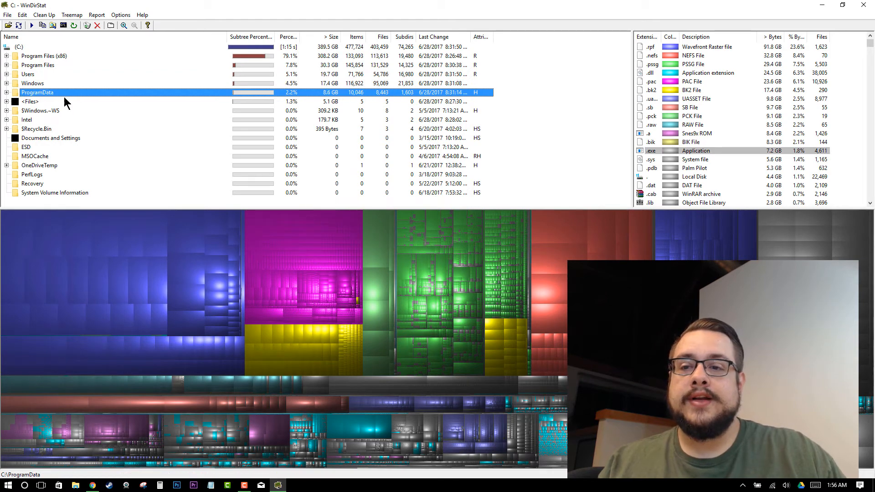
left_click(44, 56)
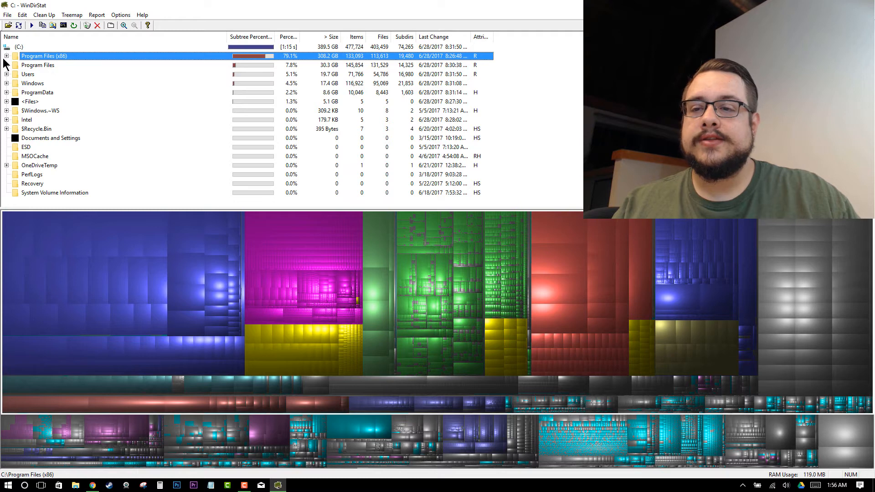
Expand Program Files (x86), outline Steam and World of Warcraft, then expand Steam and select steamapps.
left_click(6, 56)
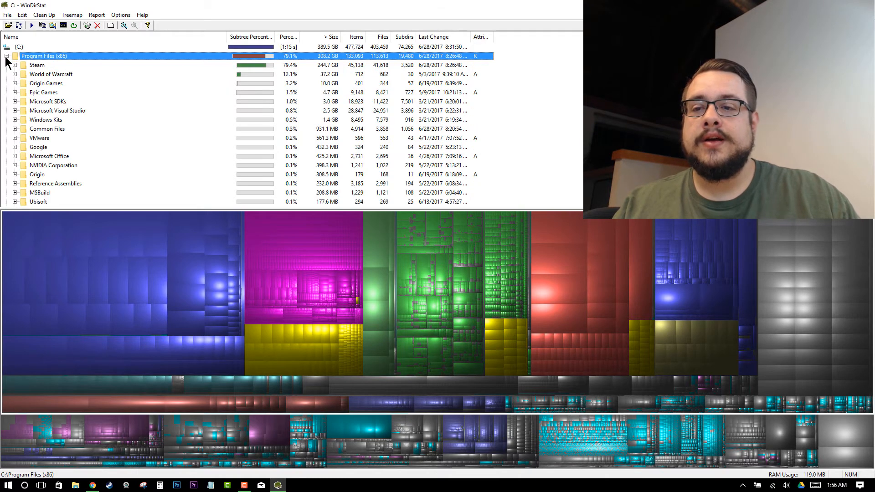
mouse_move(92, 165)
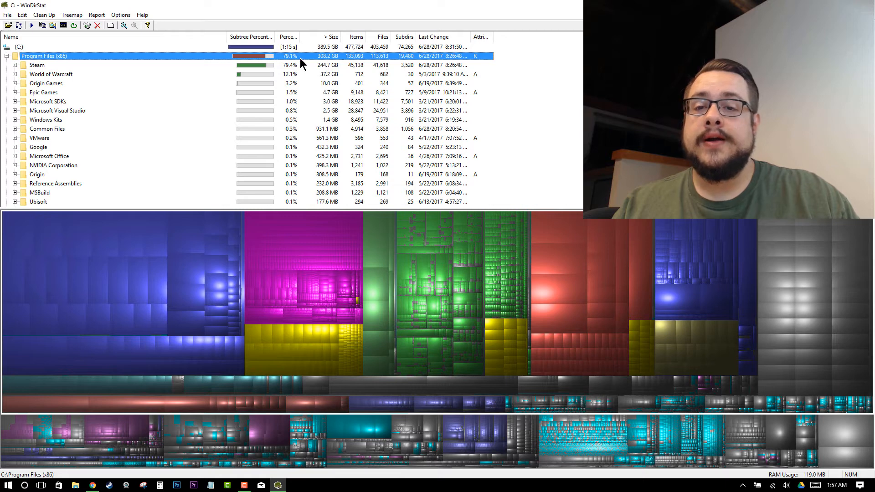
left_click(36, 65)
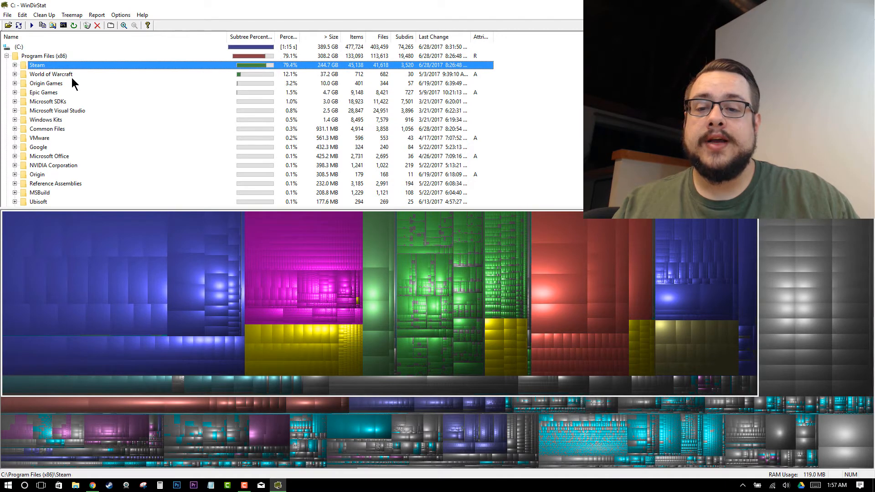
mouse_move(688, 223)
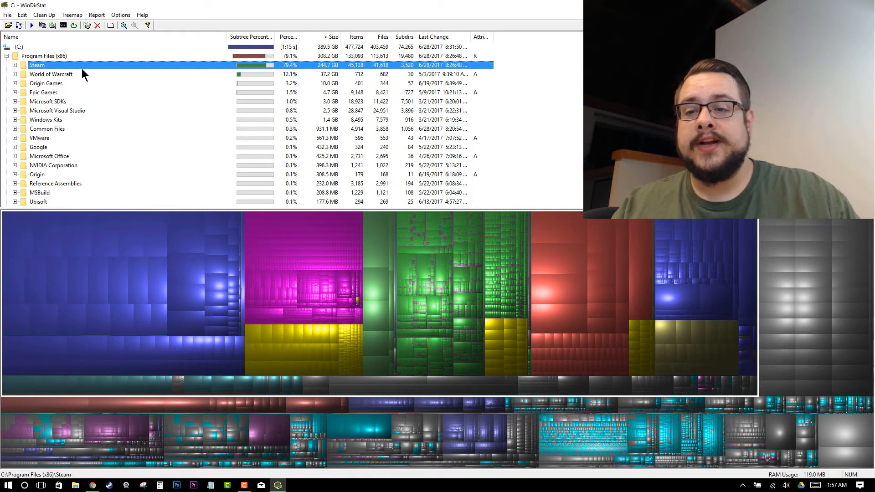
left_click(51, 74)
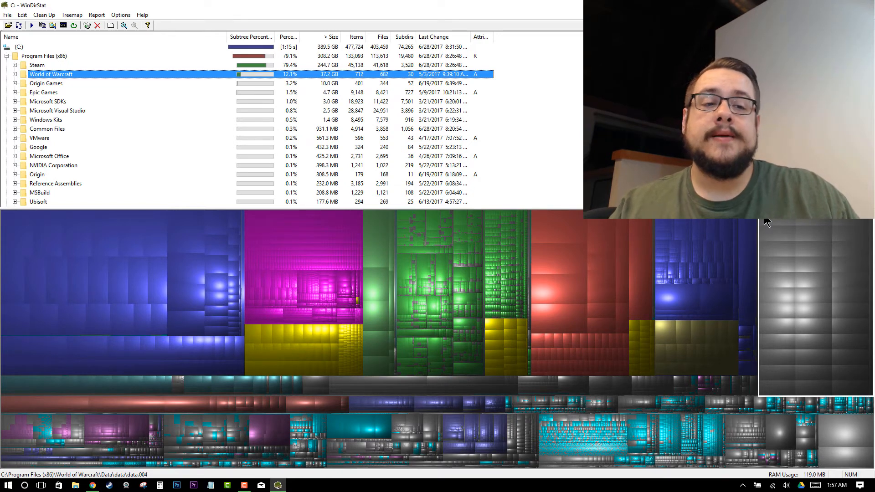
mouse_move(849, 353)
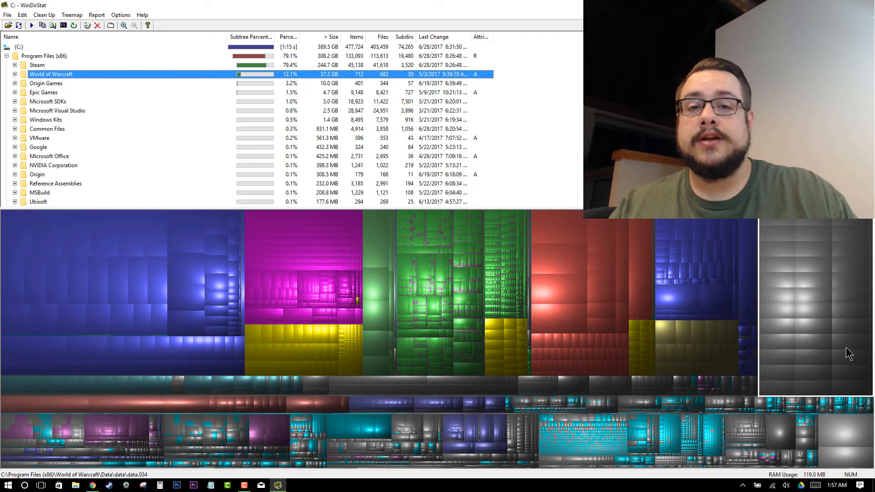
left_click(37, 65)
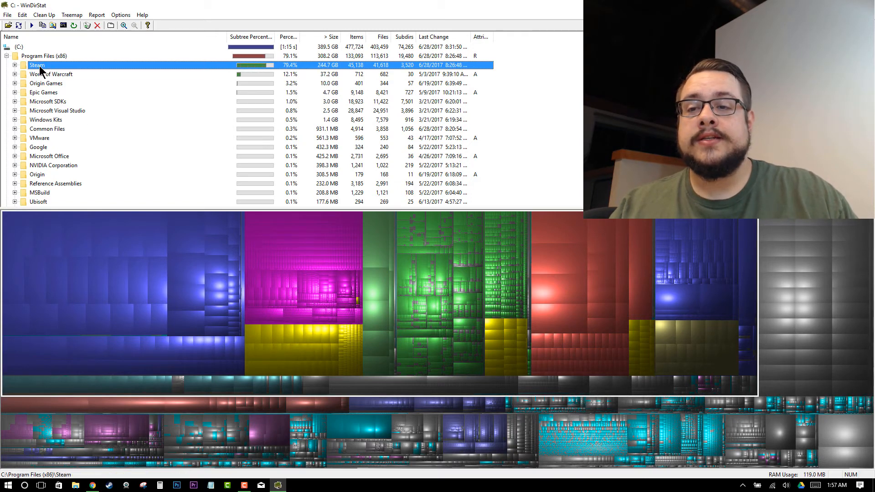
left_click(14, 65)
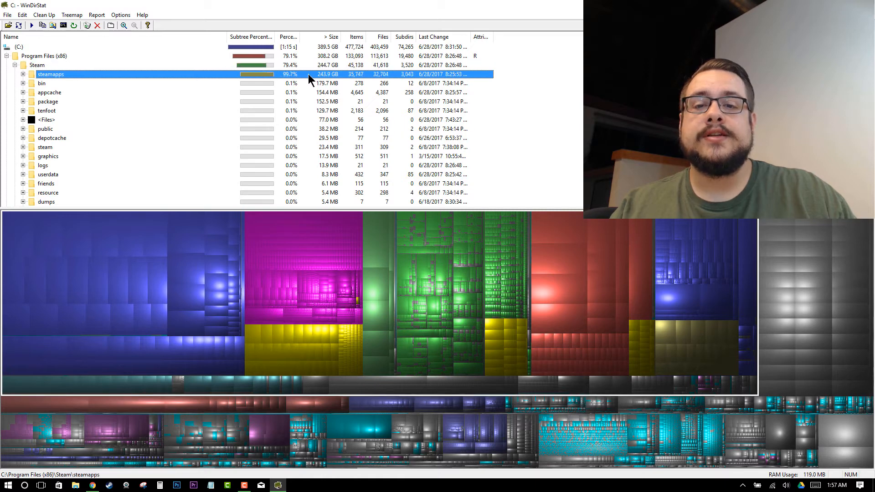
mouse_move(302, 81)
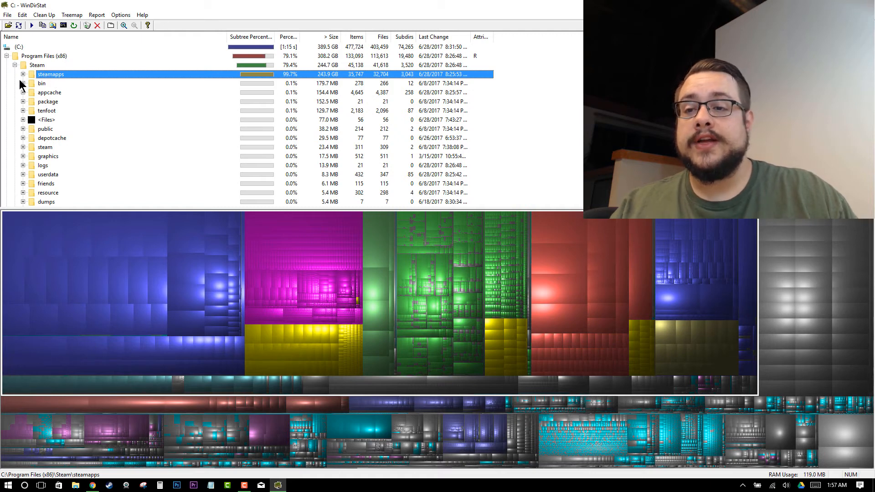
Expand steamapps, select common and expand it to list the installed games by size.
left_click(24, 74)
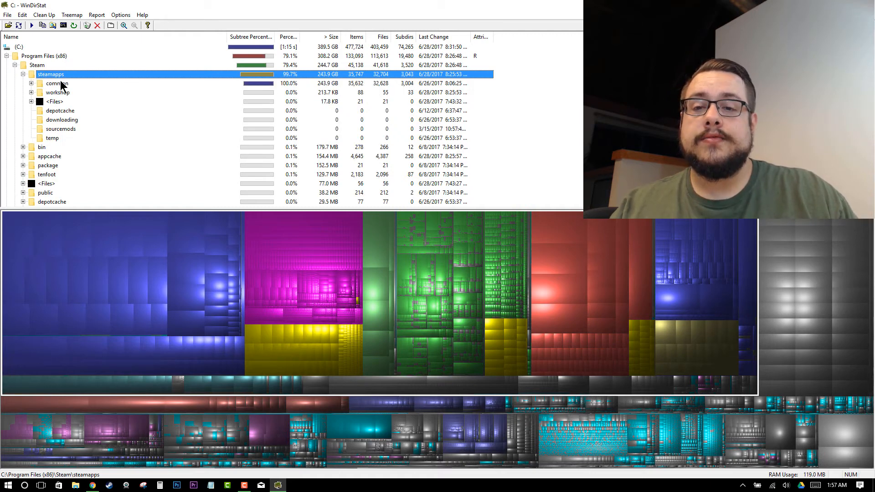
left_click(57, 83)
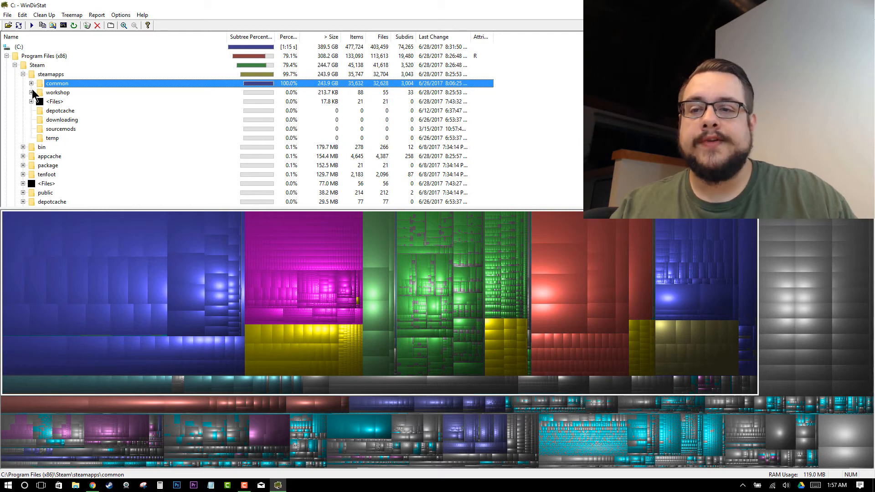
left_click(32, 83)
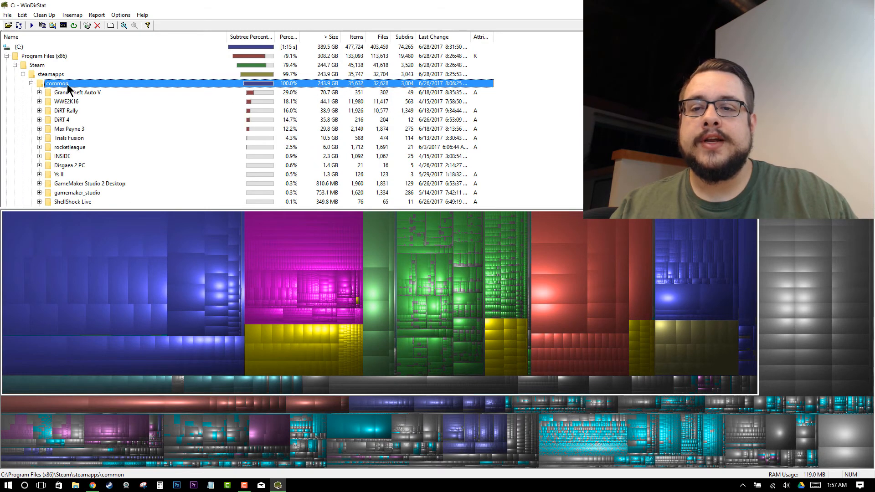
mouse_move(100, 104)
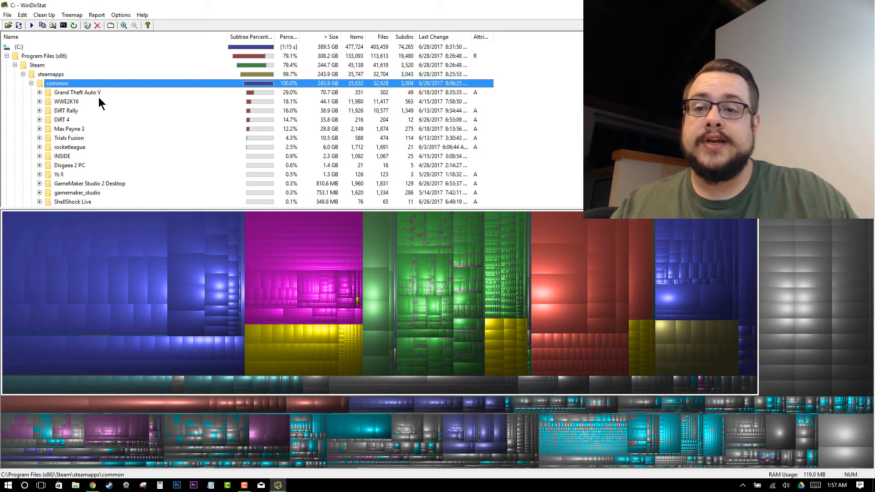
Outline Grand Theft Auto V, WWE2K16, DiRT Rally, DiRT 4, Trials Fusion and Max Payne 3 in the treemap in turn.
left_click(76, 92)
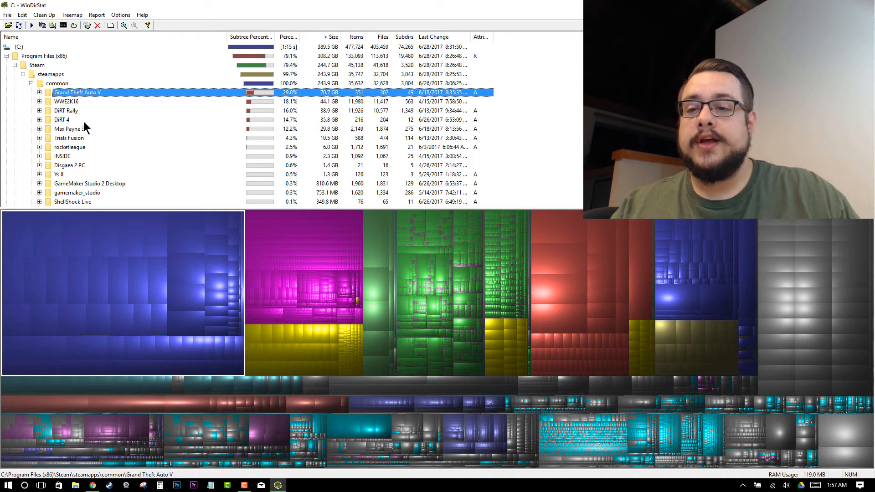
left_click(66, 102)
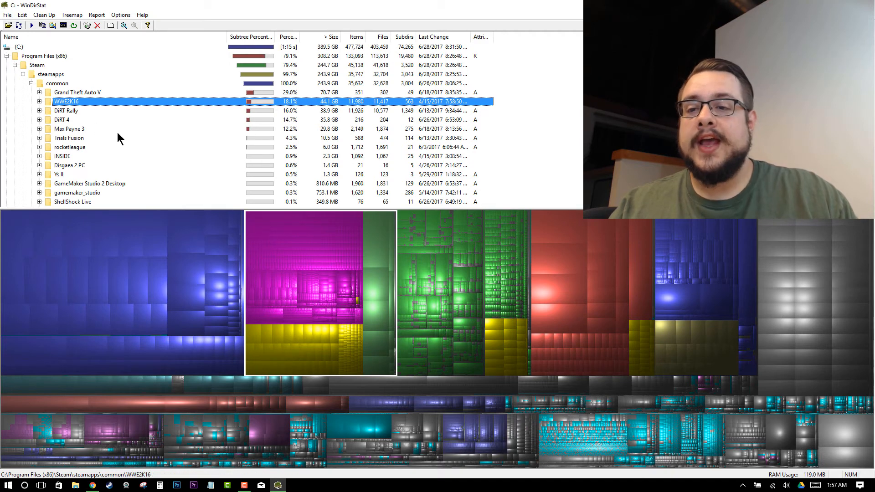
left_click(65, 111)
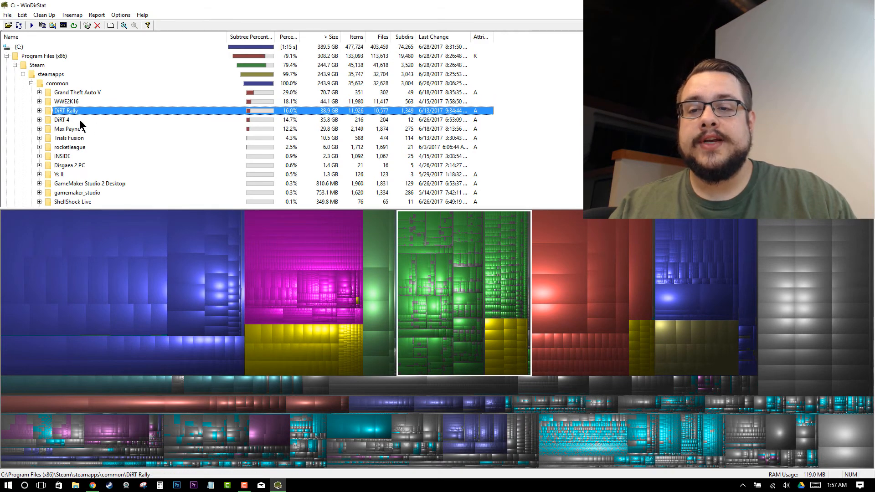
left_click(61, 120)
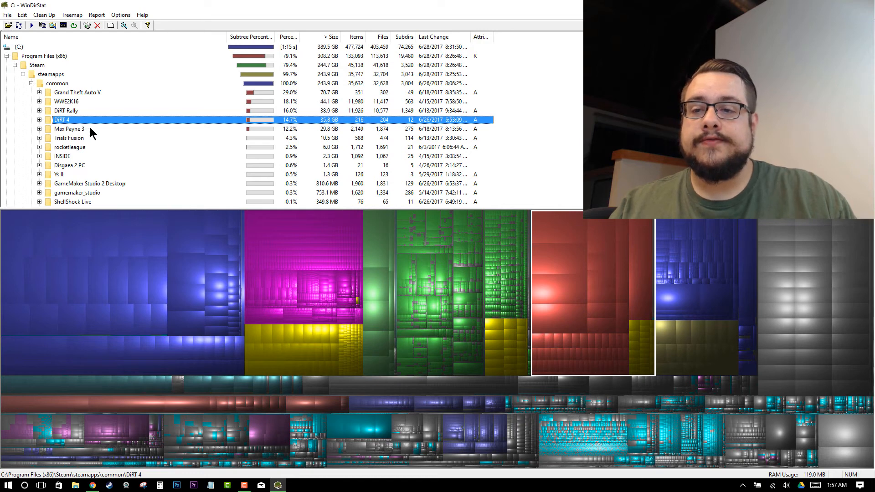
left_click(70, 138)
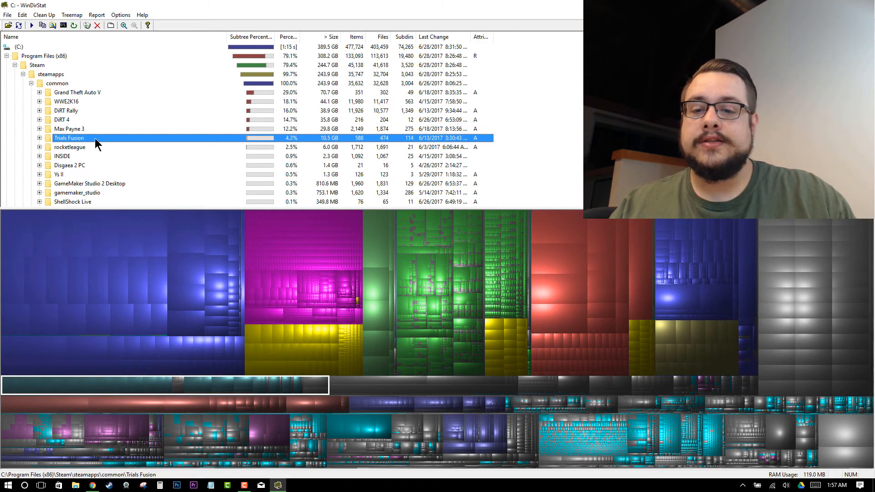
left_click(69, 129)
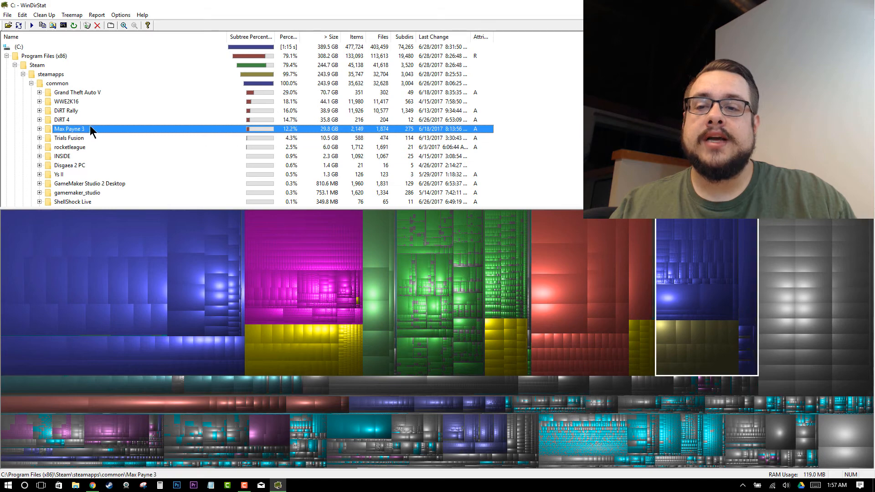
Revisit WWE2K16, DiRT Rally and DiRT 4, leaving DiRT 4 selected in the treemap.
left_click(66, 101)
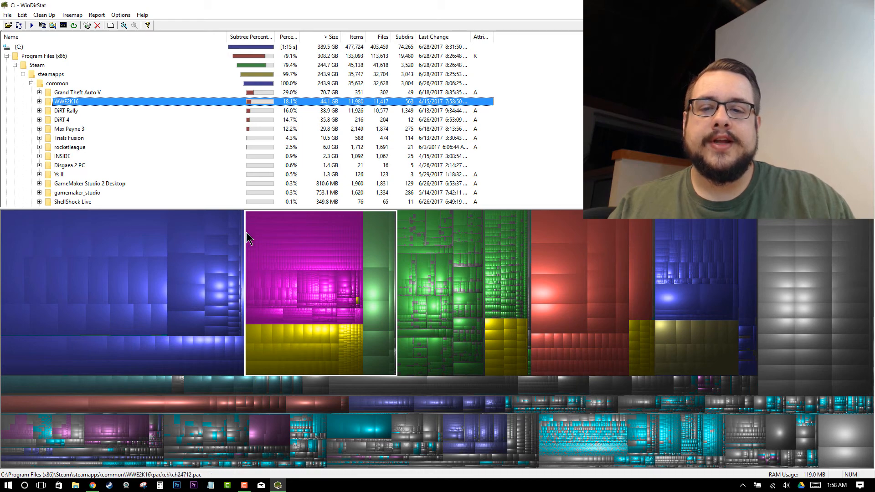
left_click(63, 110)
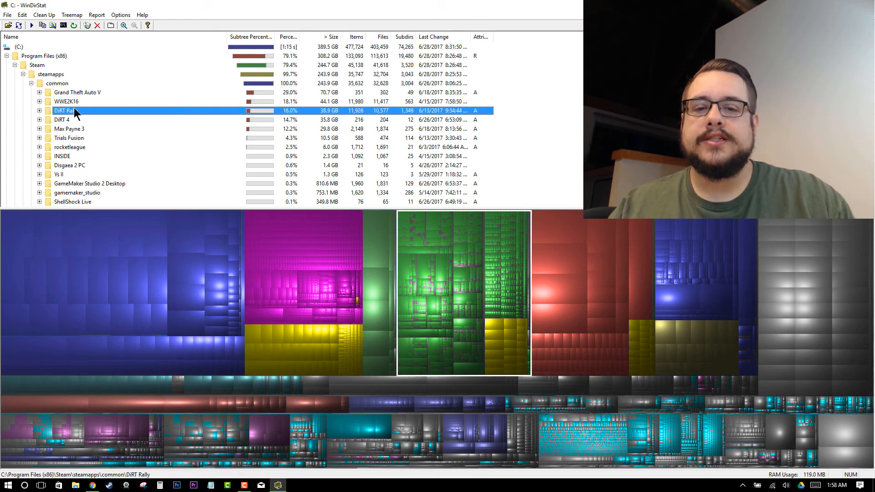
left_click(62, 119)
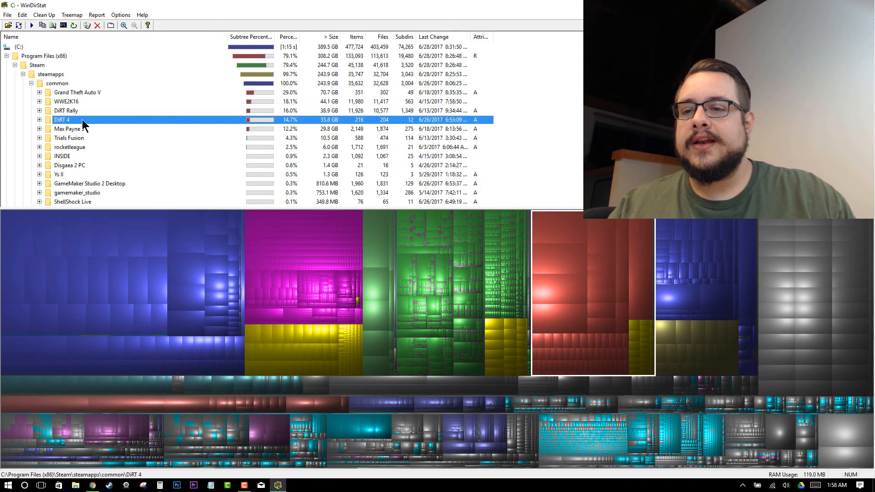
mouse_move(160, 139)
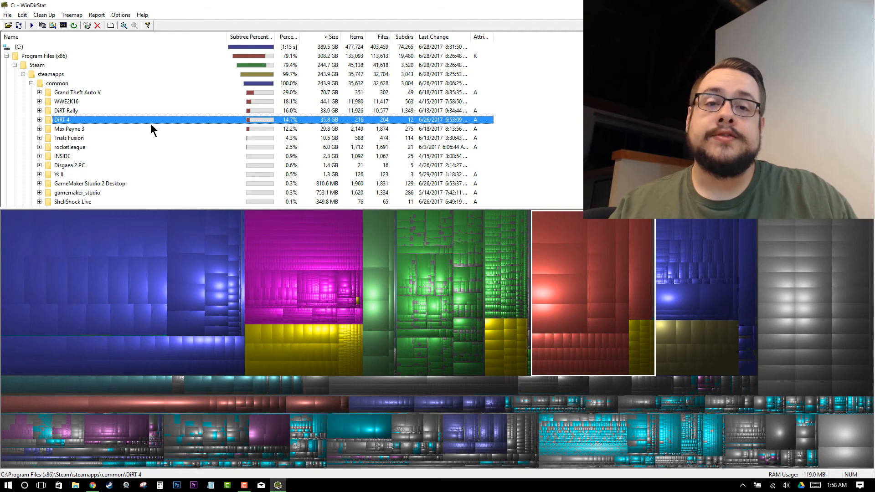
mouse_move(174, 147)
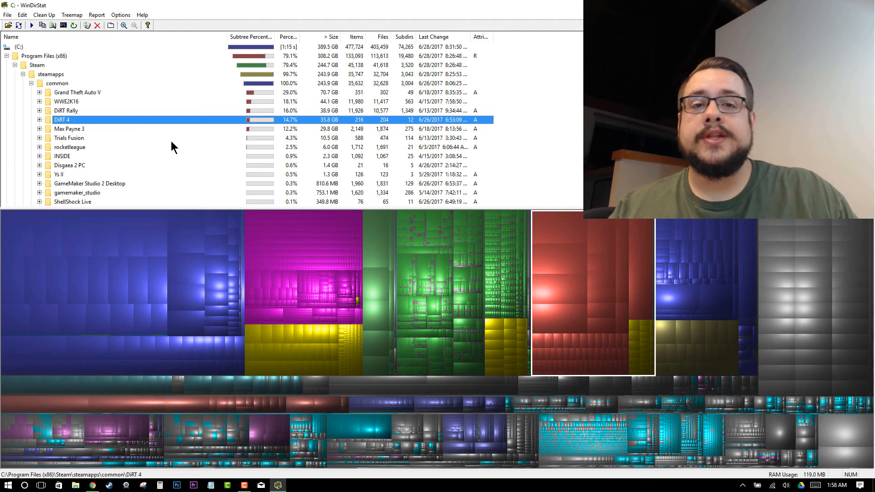
mouse_move(199, 157)
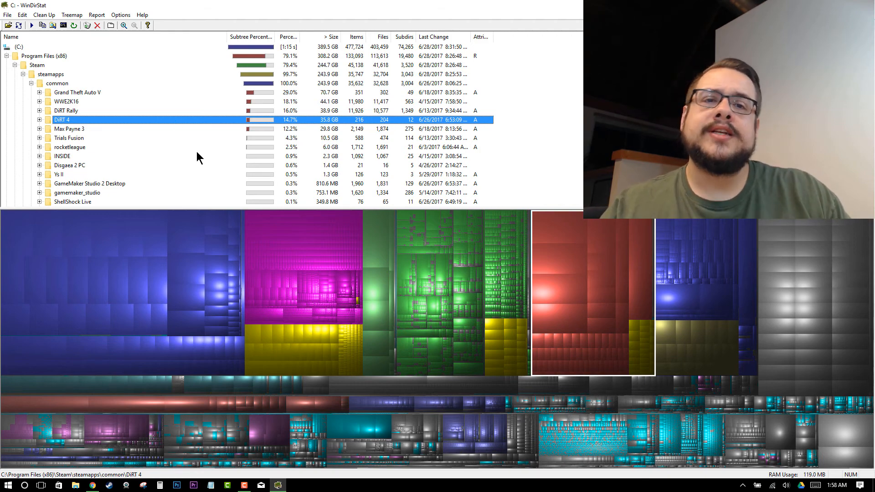
mouse_move(187, 162)
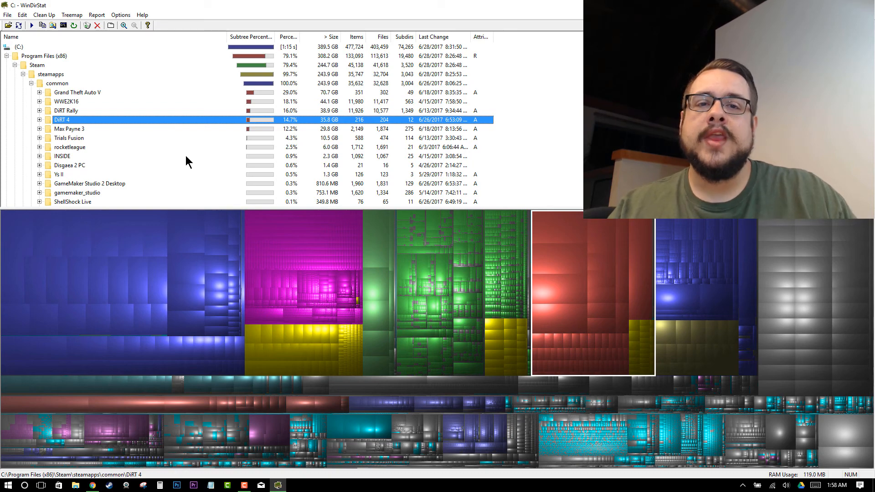
mouse_move(165, 168)
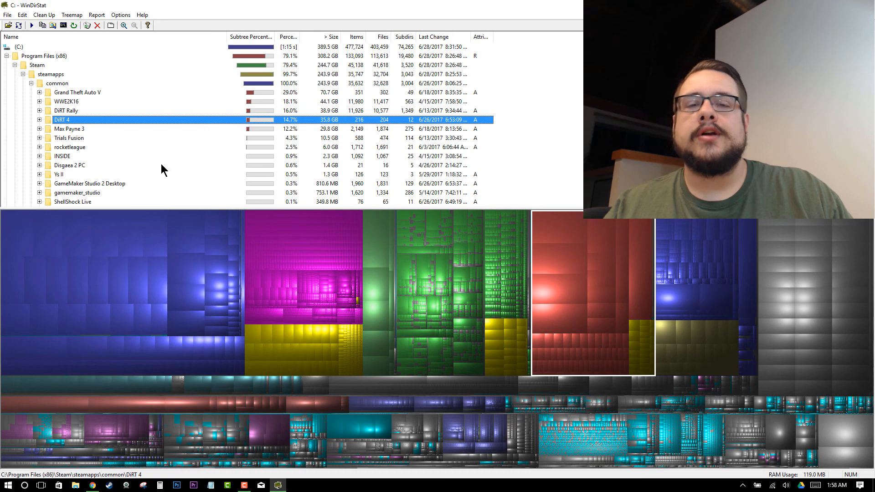
mouse_move(118, 198)
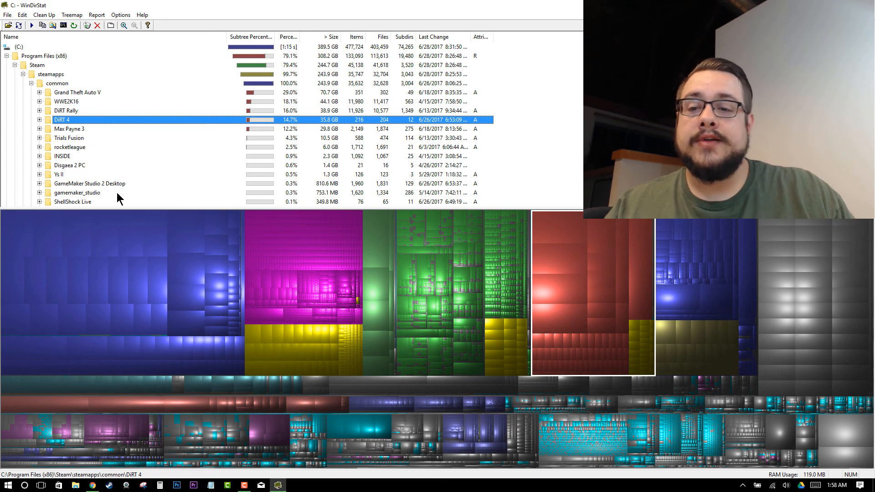